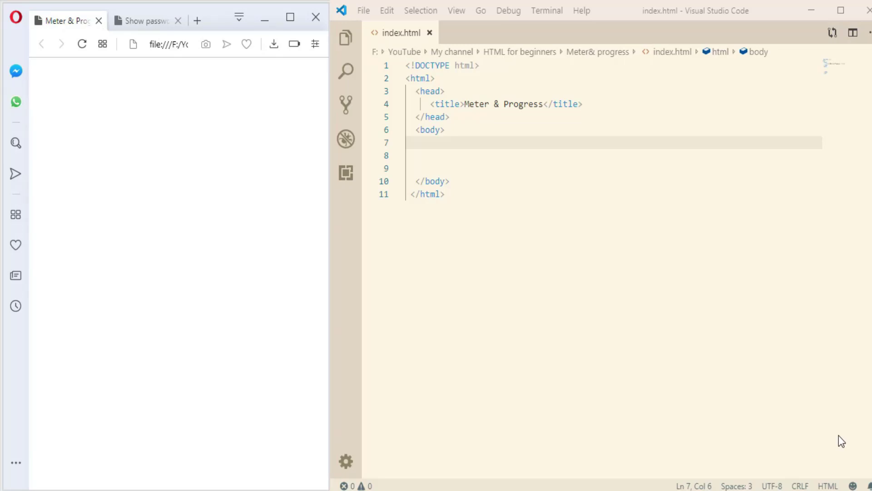
# - Test the password field on the Show password demo tab, then close that tab
pyautogui.click(142, 21)
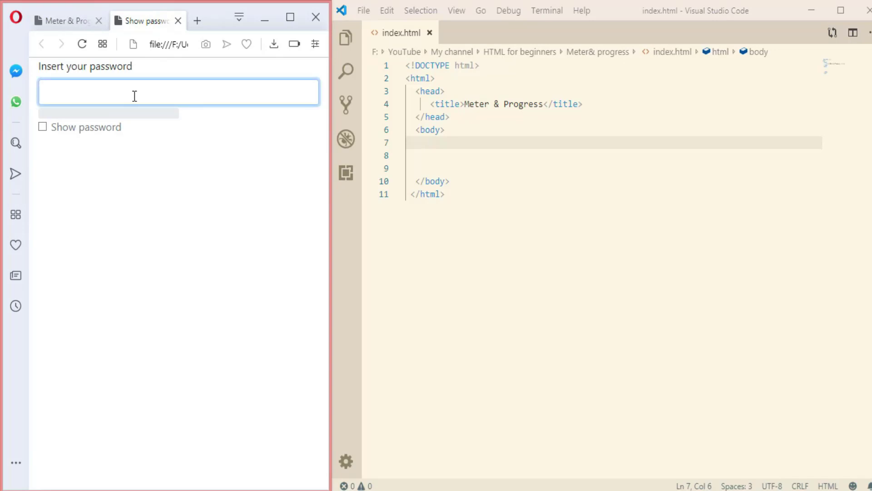
pyautogui.write('•')
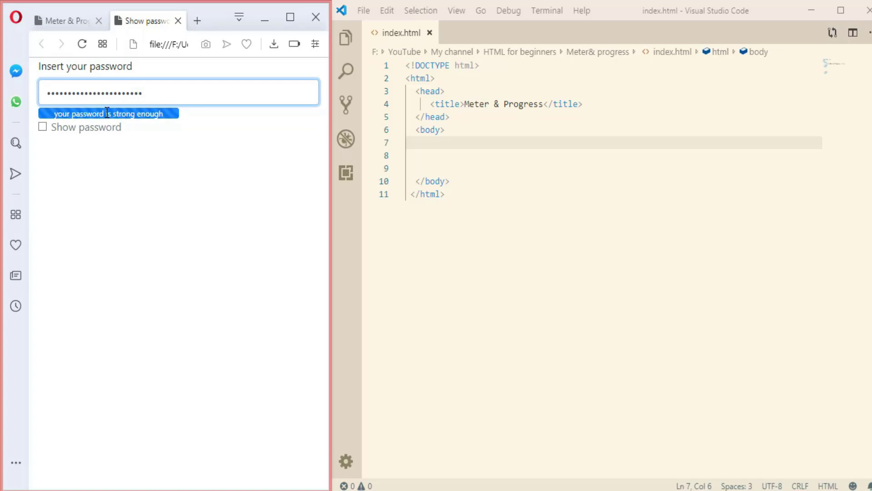
pyautogui.click(178, 21)
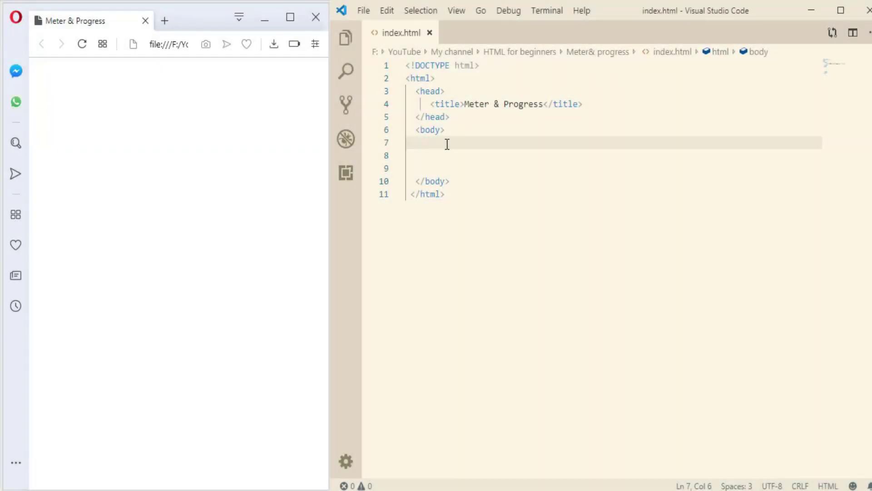
# - Add <meter value="0.2"> inside the body and preview it in Opera
pyautogui.write('<>')
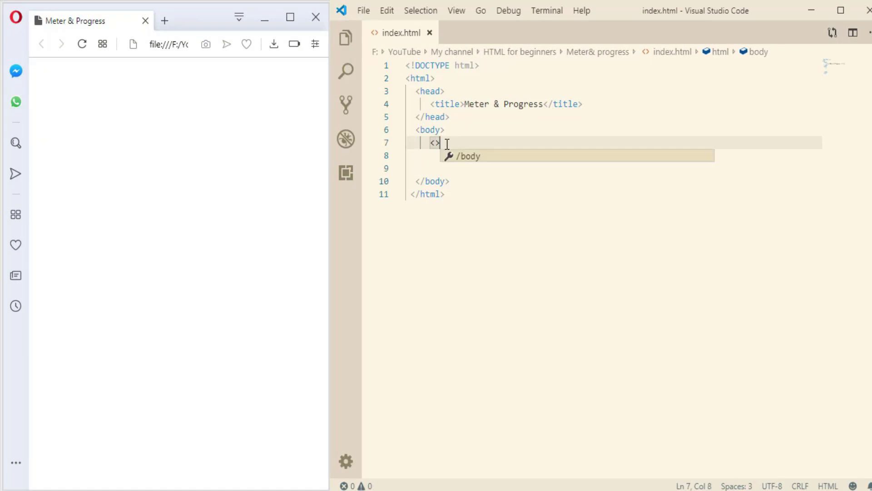
pyautogui.write('meter')
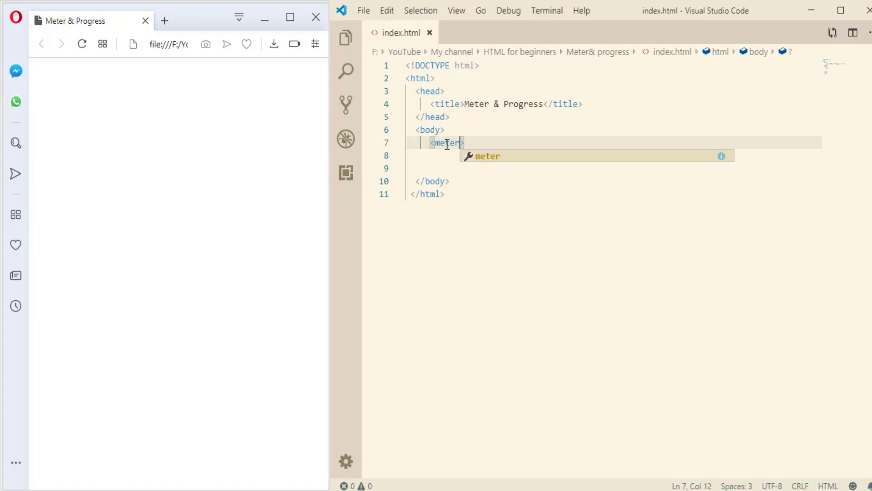
pyautogui.write('value=')
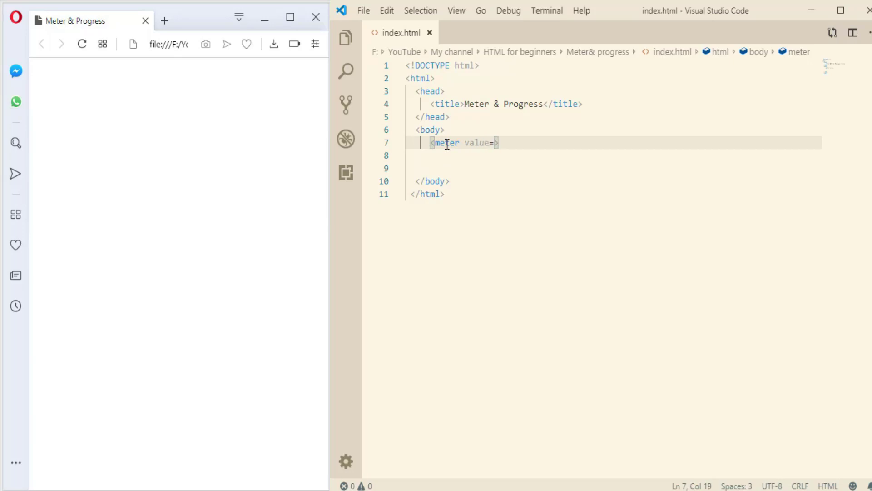
pyautogui.write('""')
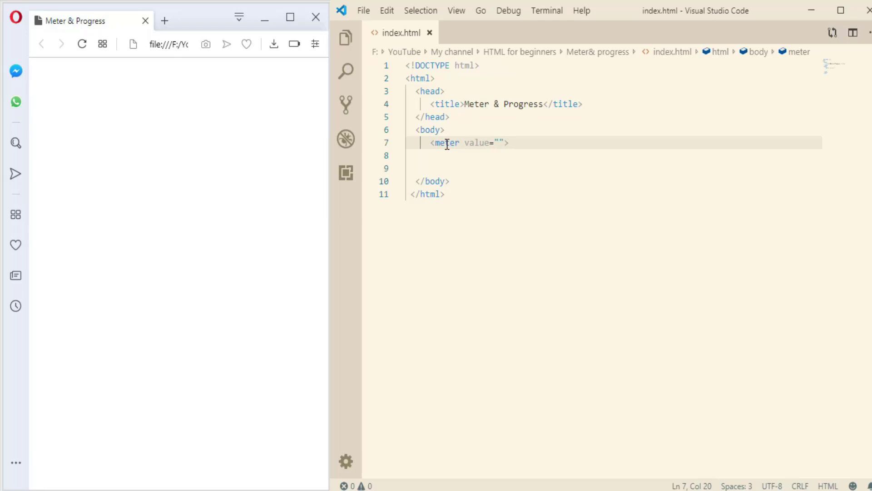
pyautogui.write('0.2')
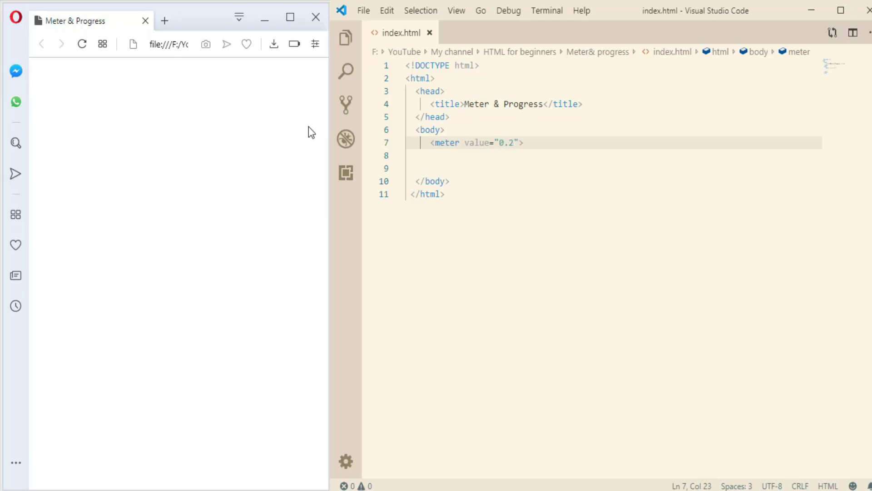
pyautogui.click(82, 44)
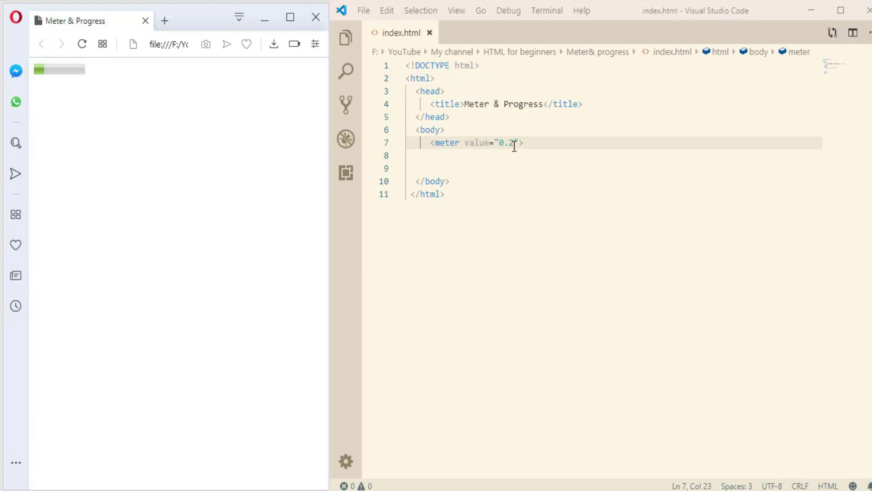
# - Change the meter value to 0.9 and then 1, reloading the preview to a full bar
pyautogui.press('Backspace')
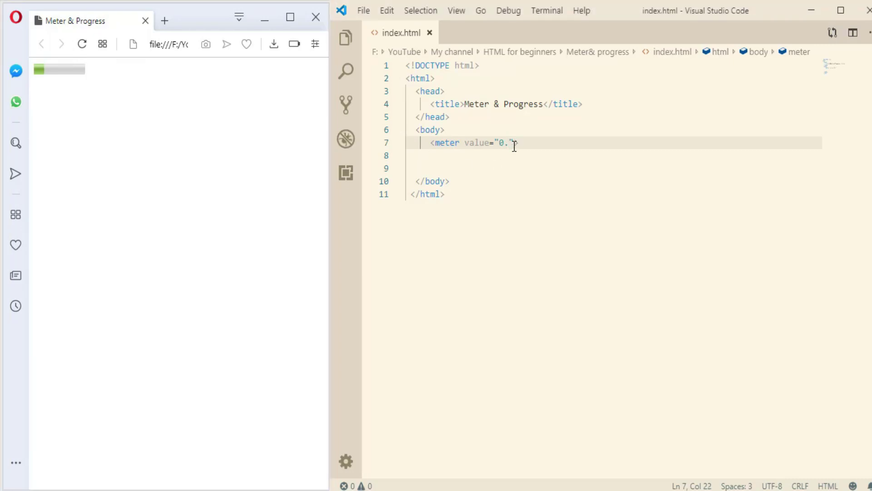
pyautogui.write('9')
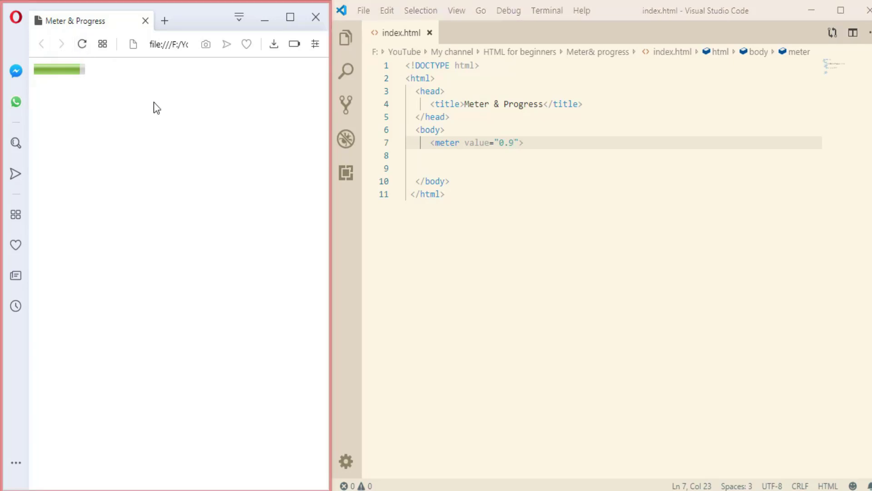
pyautogui.press('BackSpace')
pyautogui.write('1')
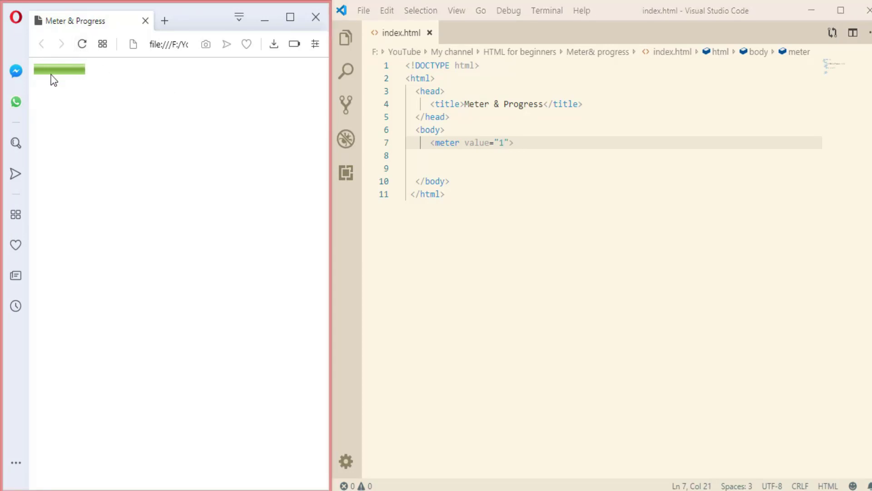
pyautogui.click(492, 156)
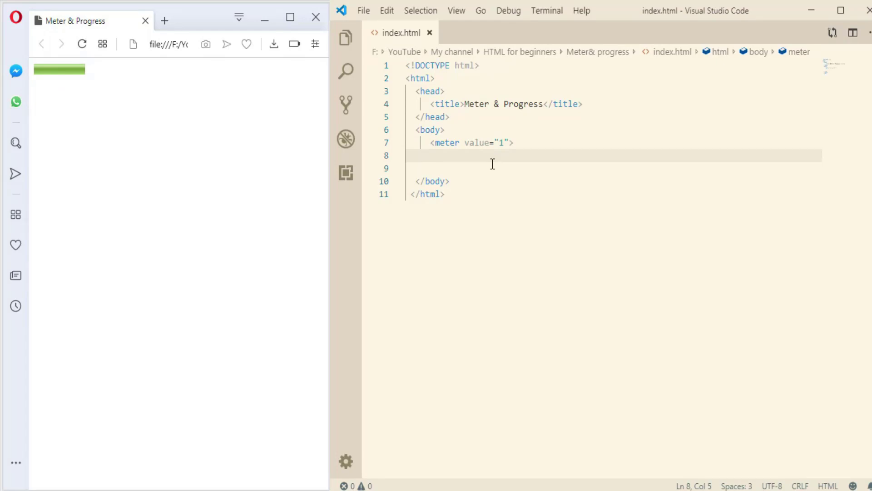
# - Add <progress value="10" max="100"></progress> on a new line below the meter
pyautogui.click(425, 156)
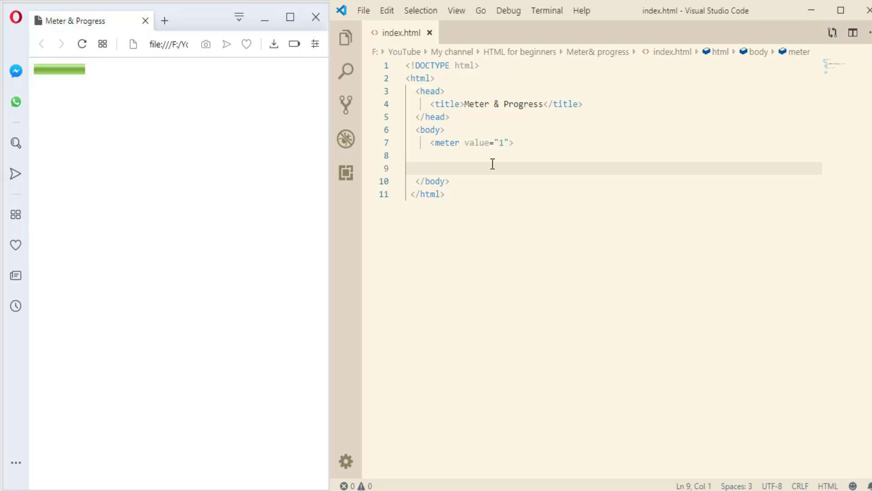
pyautogui.write('<>')
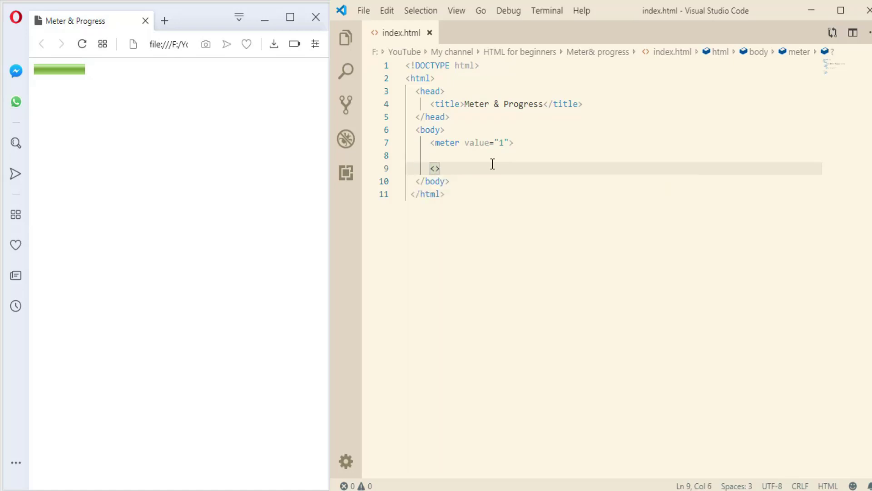
pyautogui.write('prog')
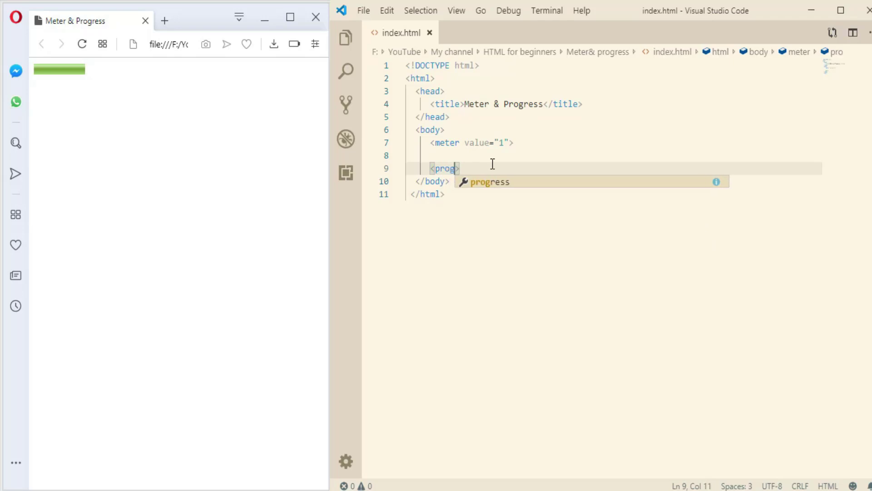
pyautogui.write('ress')
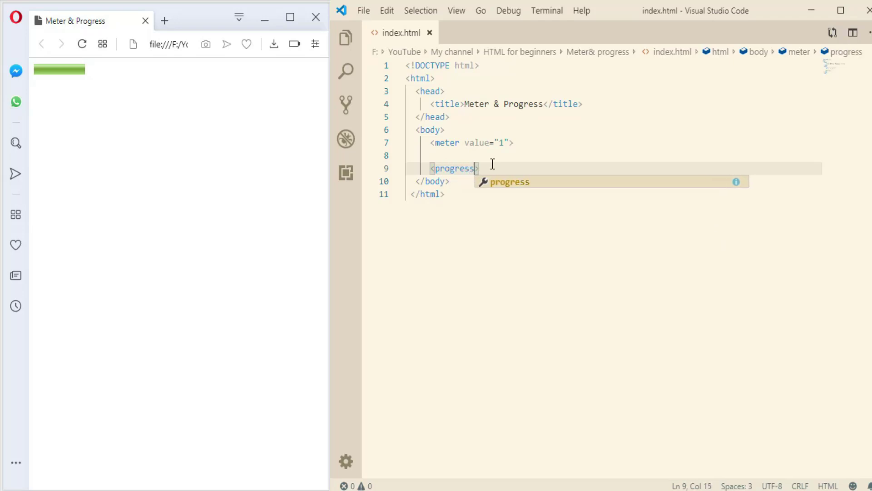
pyautogui.write('value="10" max="')
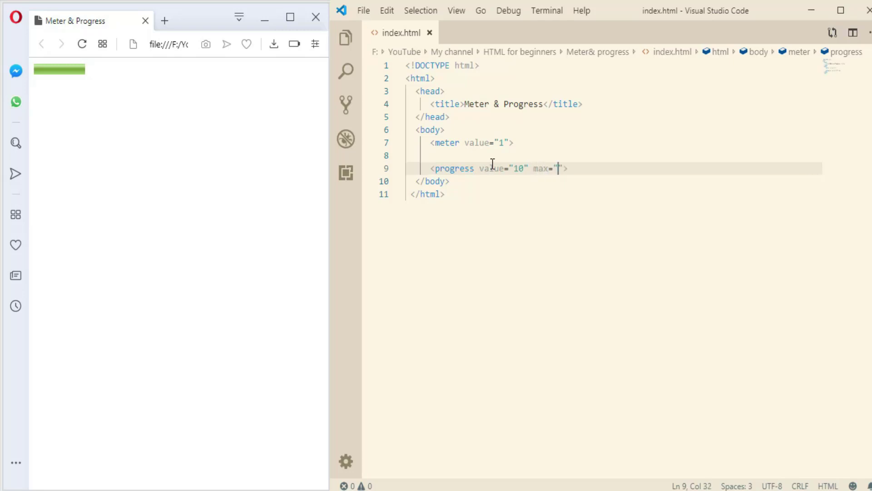
pyautogui.write('100')
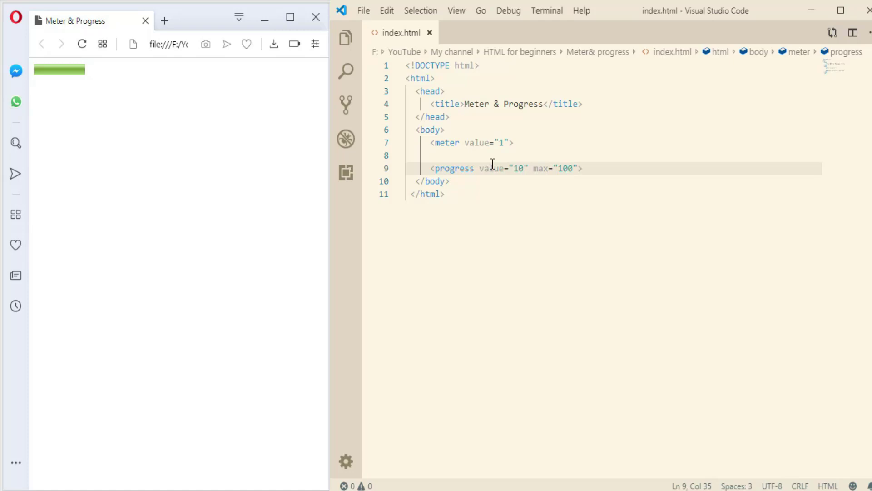
pyautogui.write('</progress>')
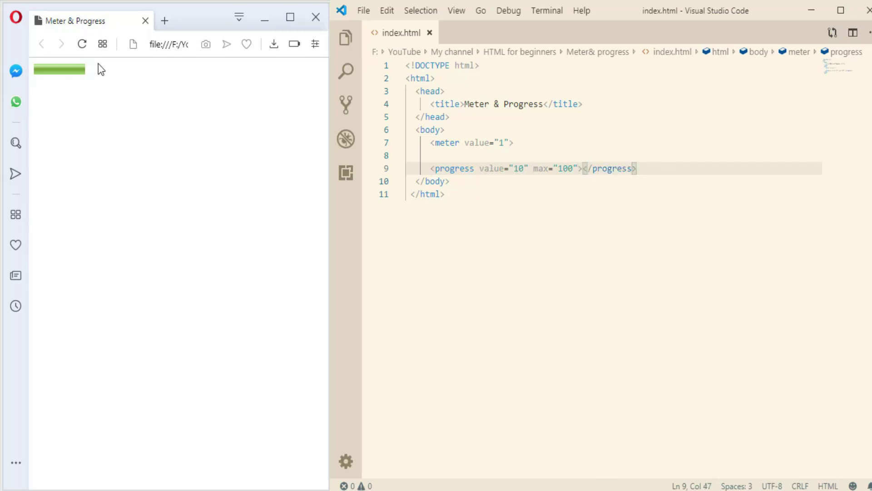
pyautogui.moveTo(82, 43)
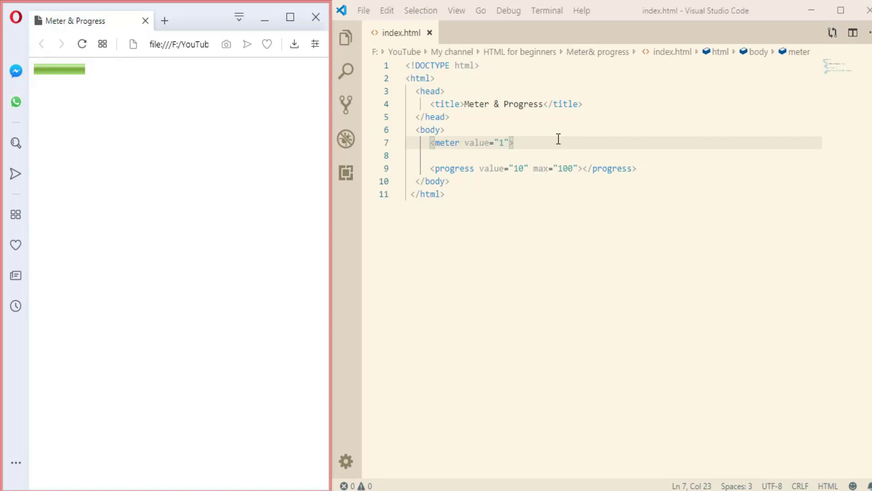
# - Add the closing </meter> tag, set the progress value to 20 and reload the preview
pyautogui.write('</meter>')
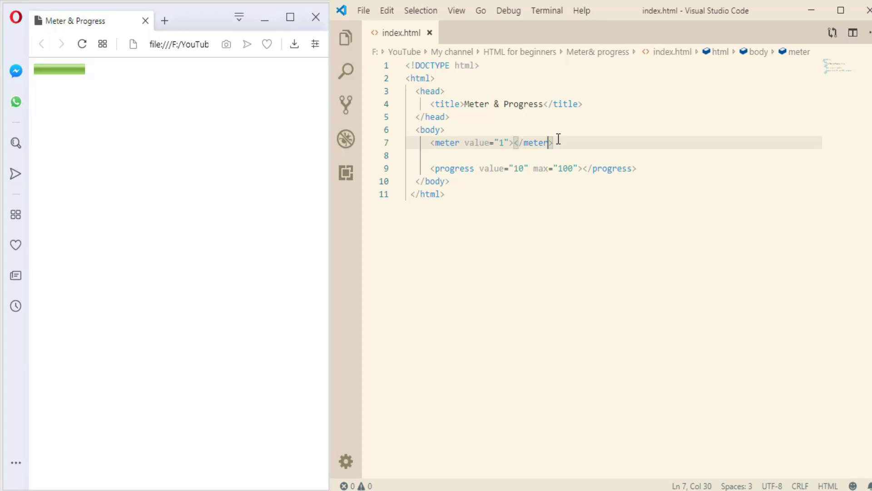
pyautogui.click(82, 43)
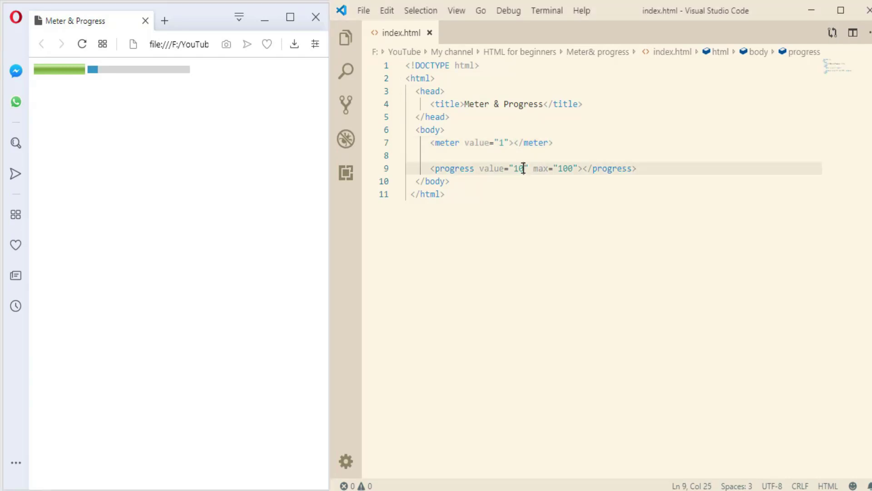
pyautogui.press('Backspace')
pyautogui.write('2')
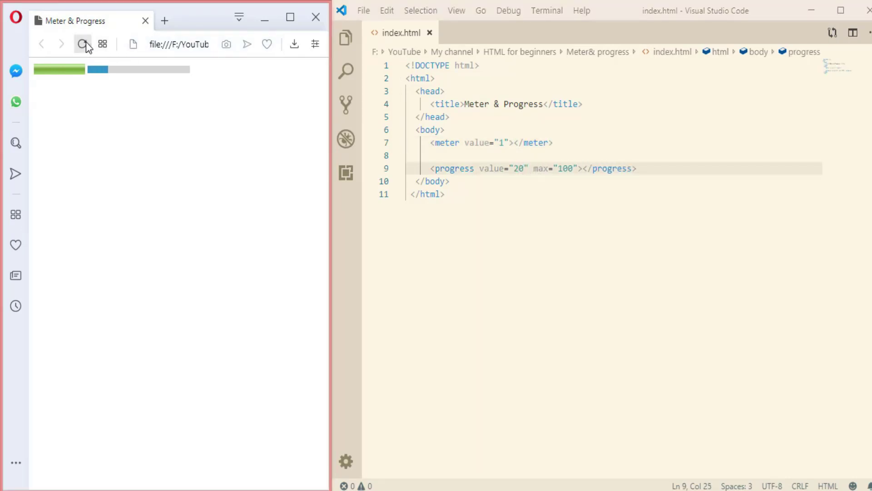
pyautogui.click(512, 142)
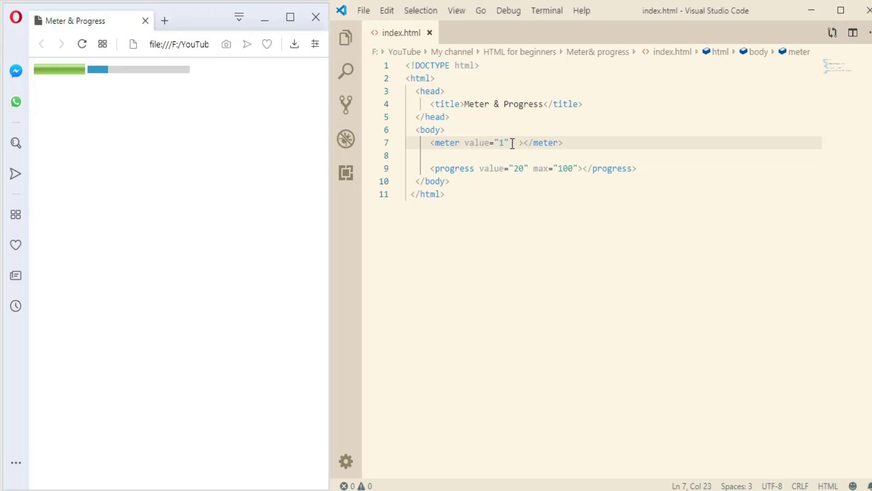
# - Give the meter min="0" max="100" with value 50 and reload to a half-filled bar
pyautogui.write('min=')
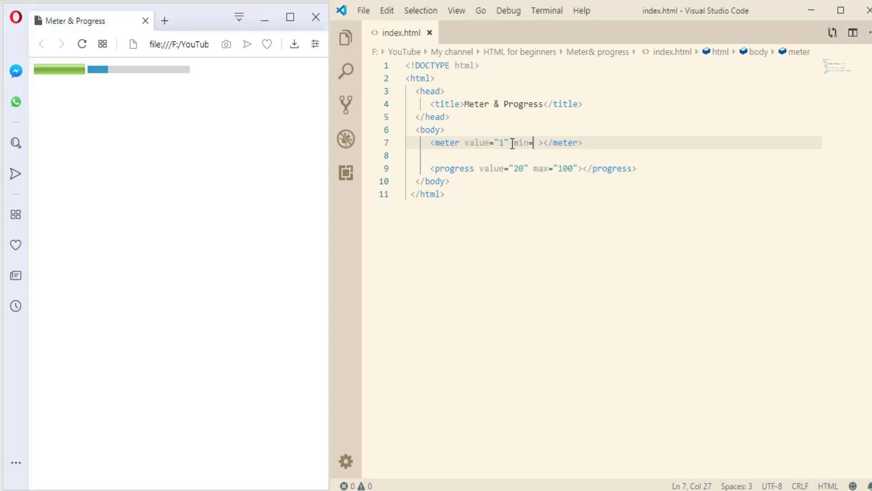
pyautogui.write('0')
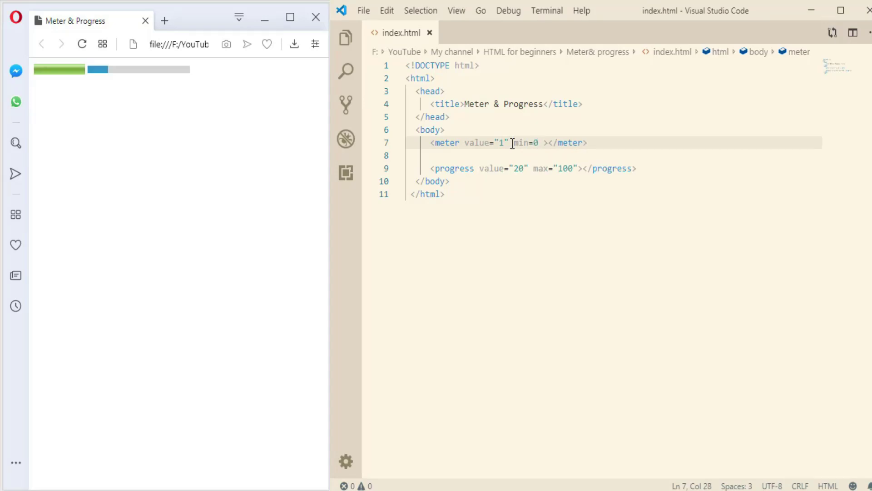
pyautogui.write('"0"')
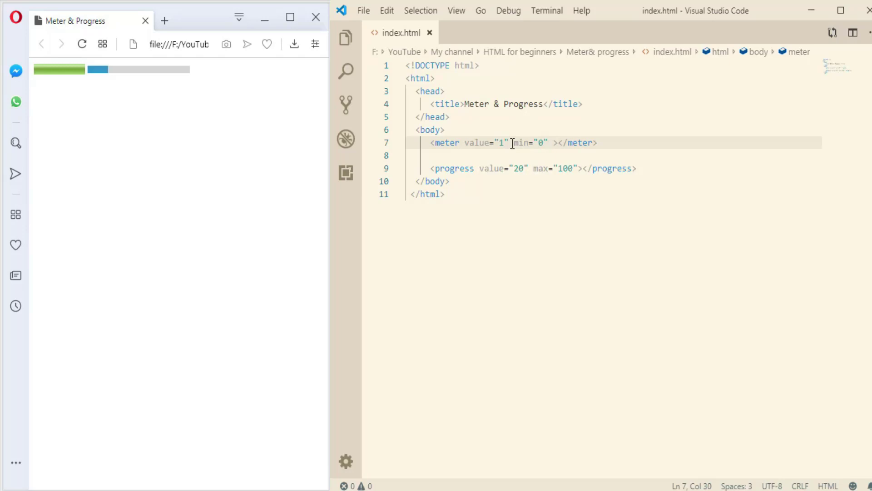
pyautogui.write('max=')
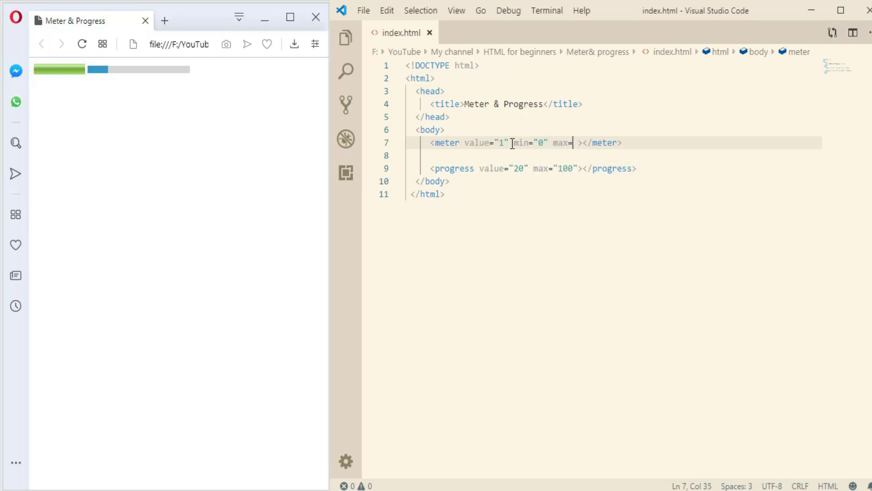
pyautogui.write('1"')
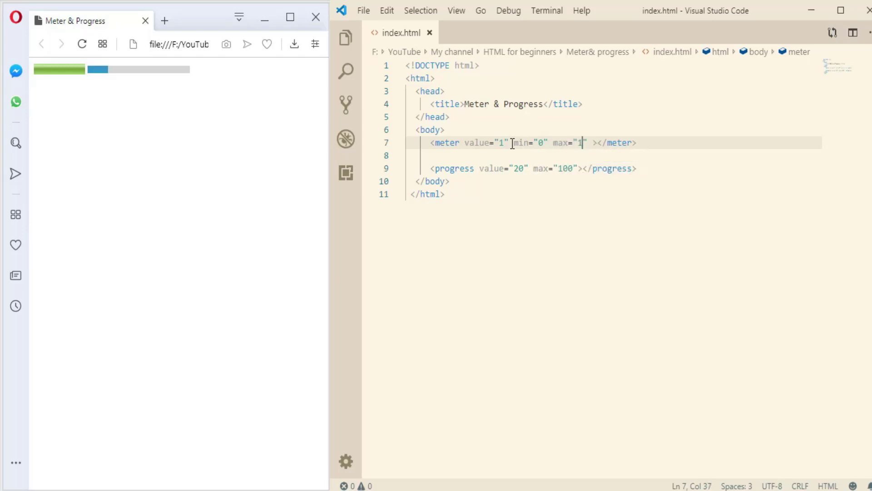
pyautogui.write('00')
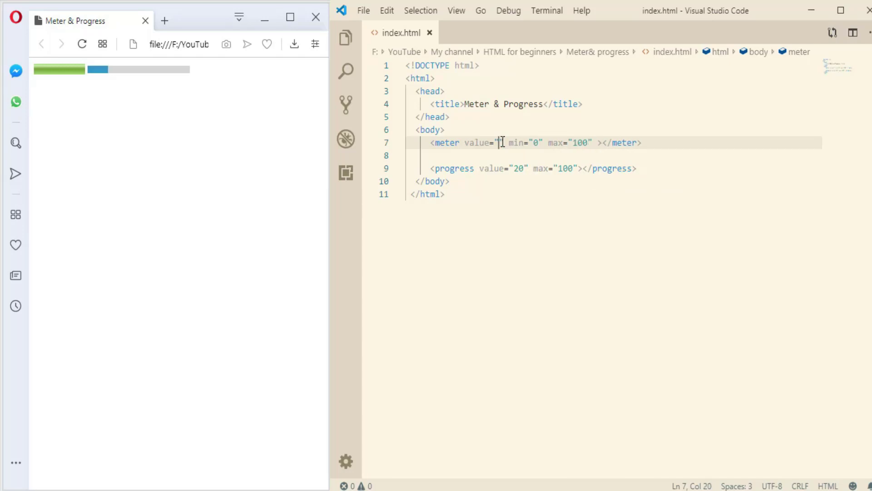
pyautogui.write('50')
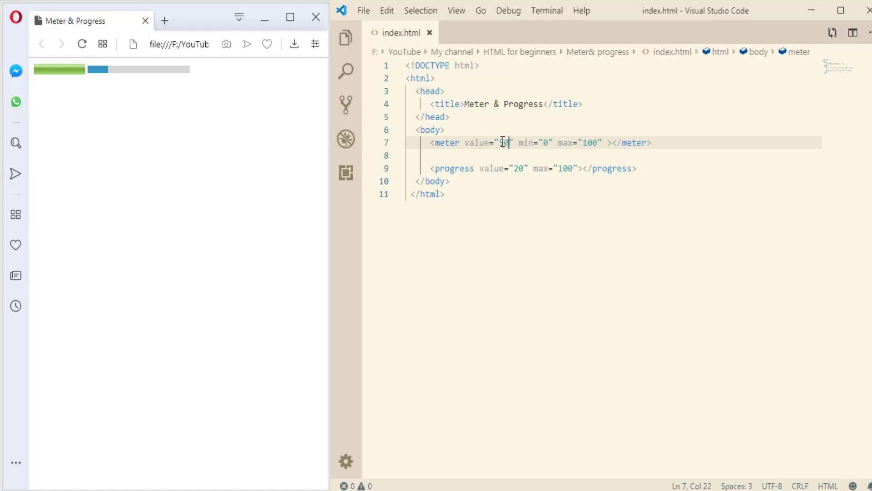
pyautogui.click(82, 44)
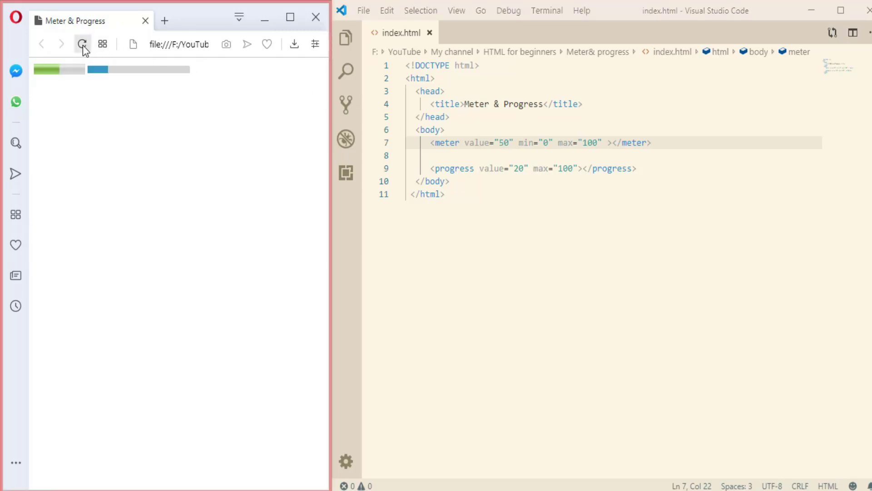
# - Set the meter value to 20 and its min to 50
pyautogui.press('Backspace')
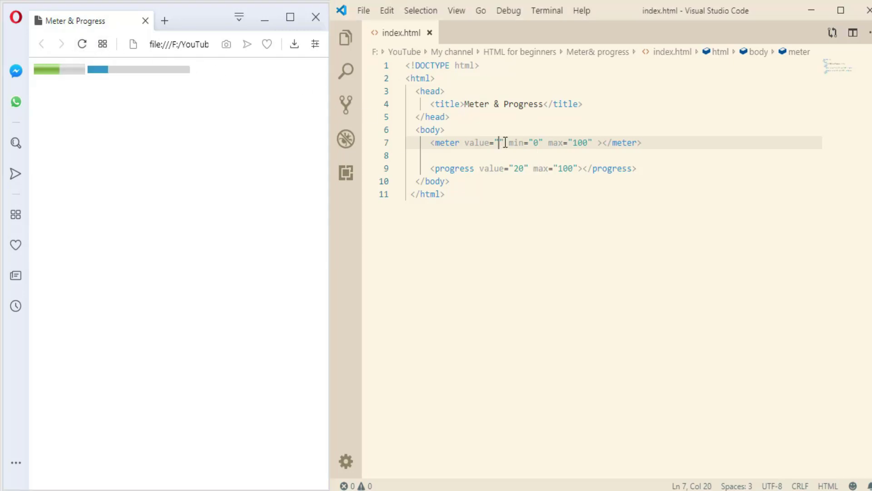
pyautogui.write('20')
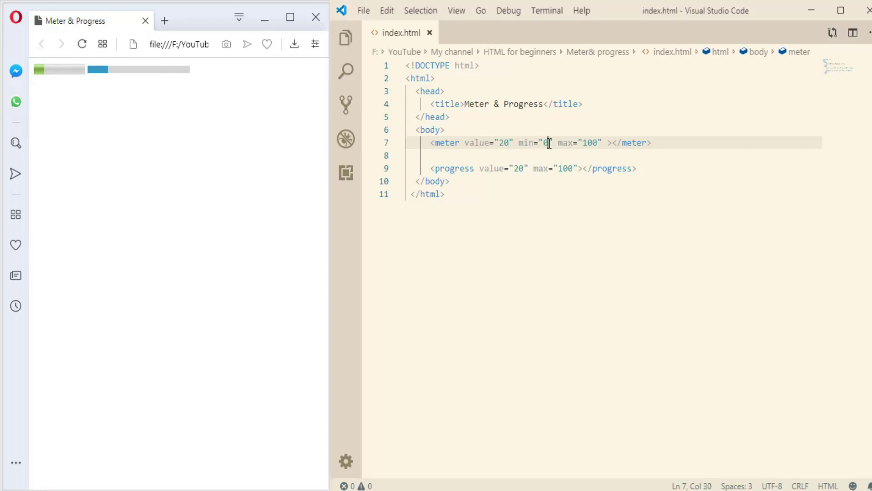
pyautogui.write('5')
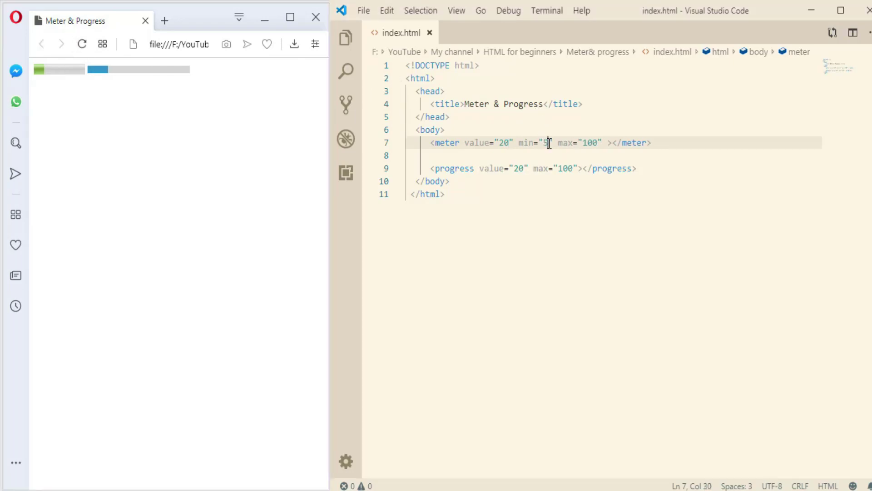
pyautogui.write('0')
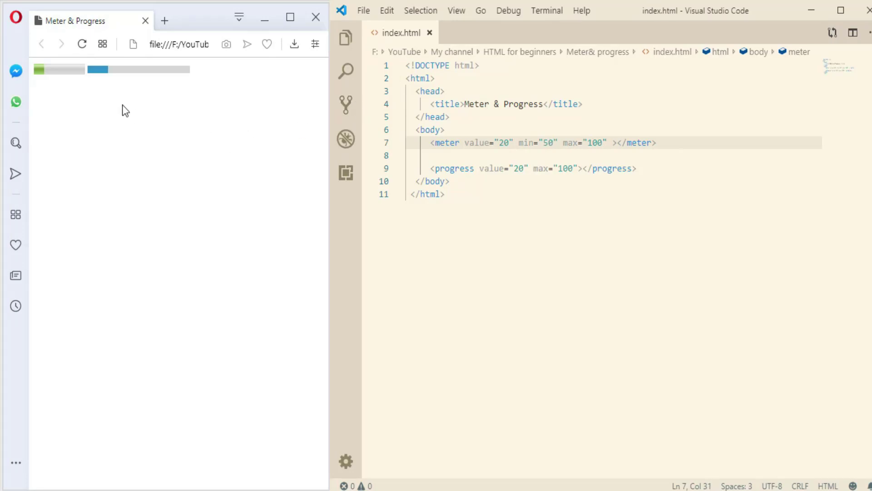